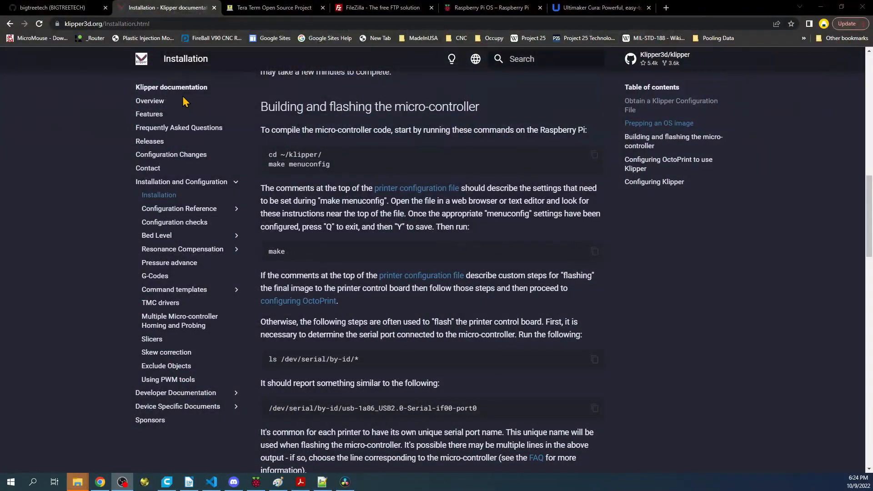
Return to the Klipper docs welcome page, then switch to the BIGTREETECH GitHub profile
left_click(141, 58)
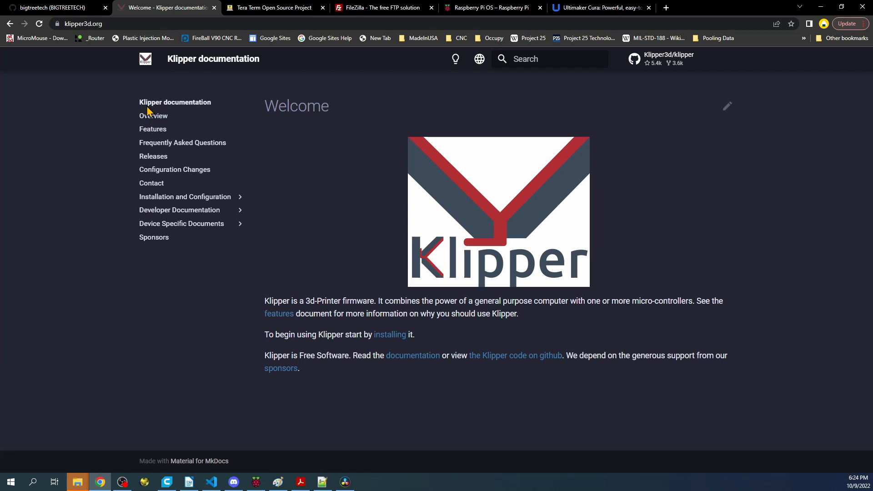
mouse_move(198, 111)
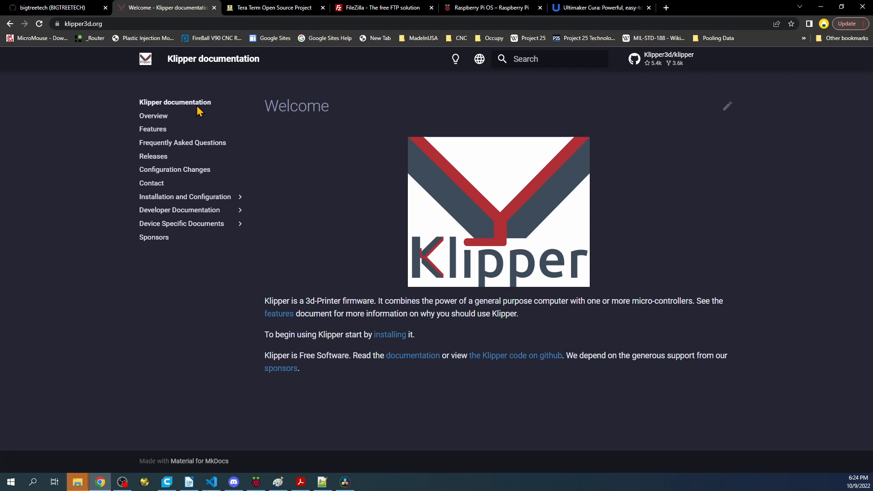
left_click(55, 8)
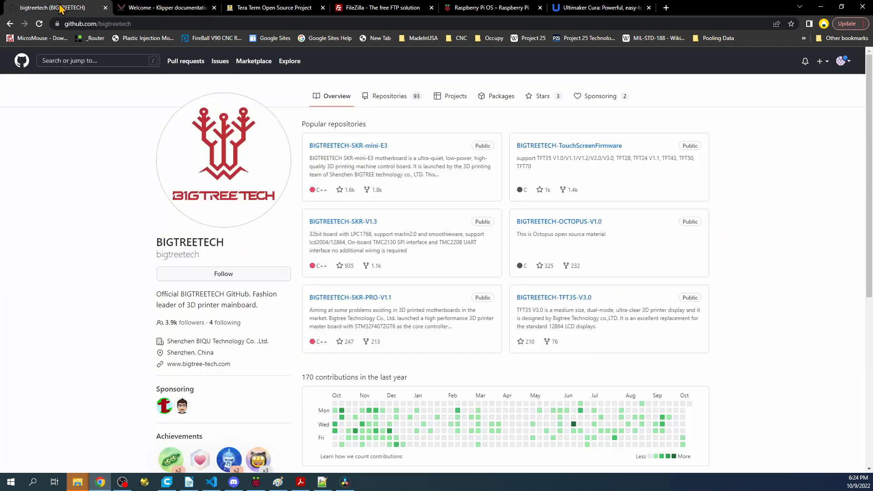
mouse_move(63, 27)
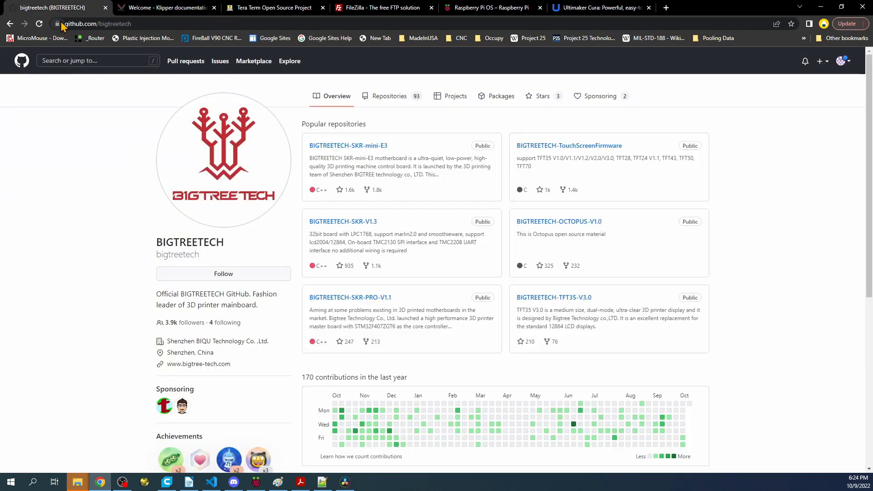
mouse_move(384, 105)
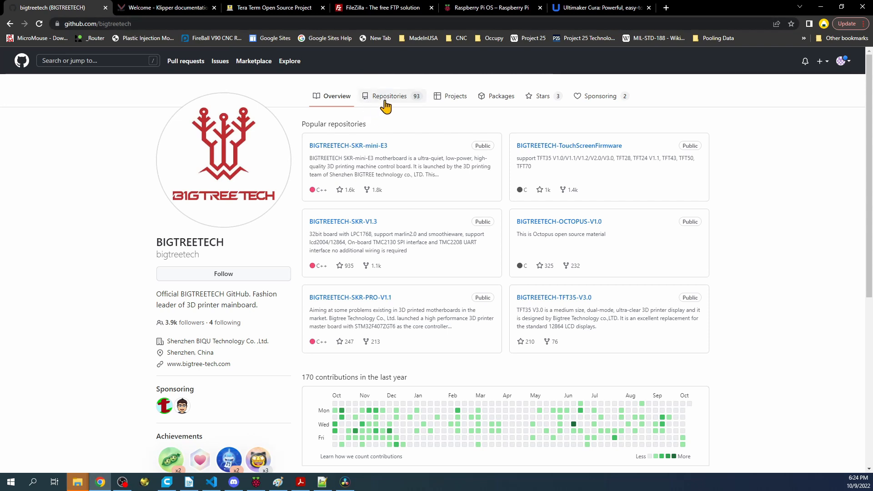
Filter BIGTREETECH repositories by 'man' and open the Manta-M4P repository
left_click(388, 96)
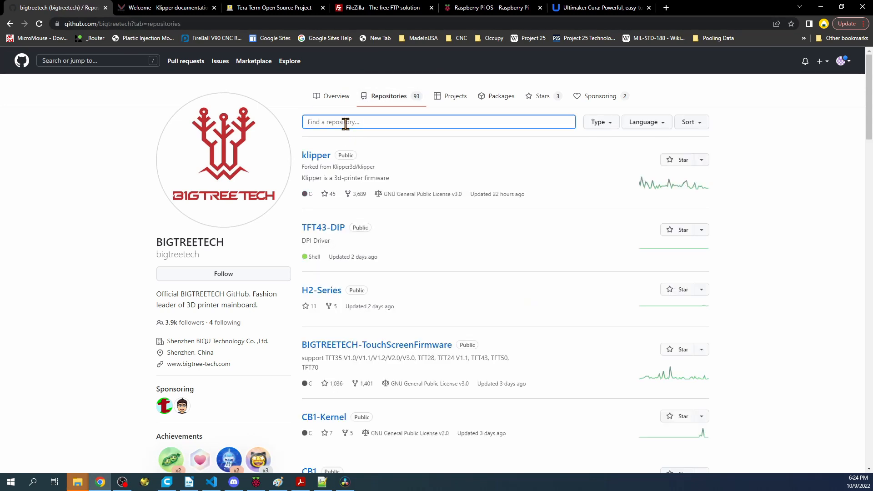
type("man")
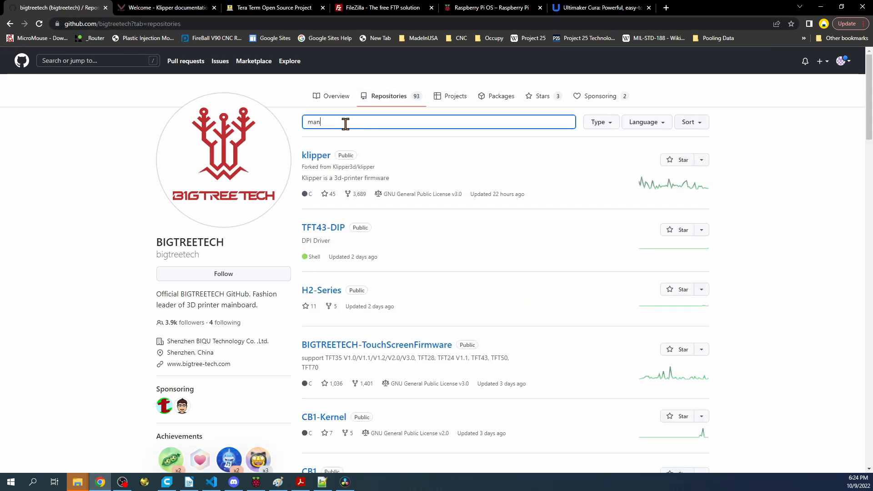
key("Enter")
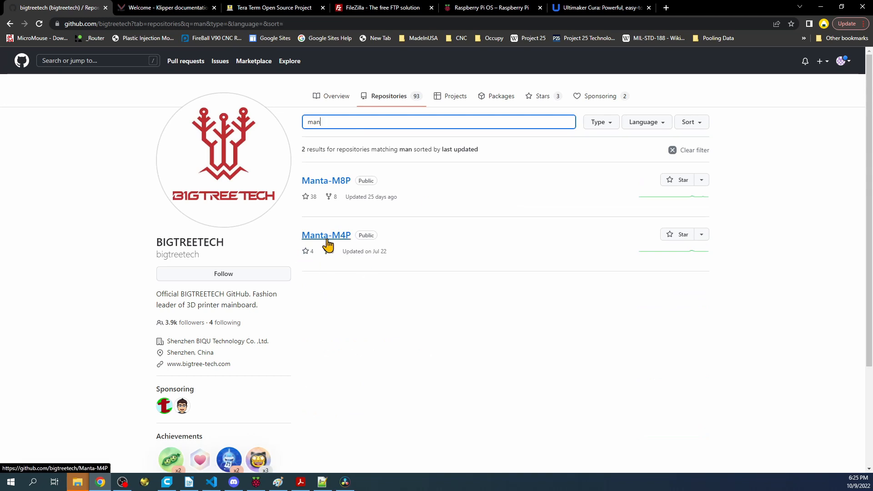
left_click(325, 234)
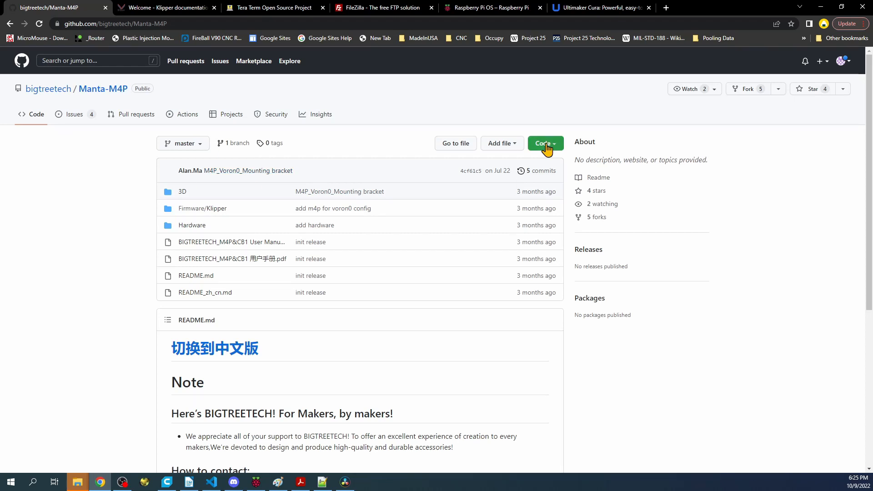
Browse into Manta-M4P's Firmware/Klipper folder, then move to the Tera Term page
left_click(545, 144)
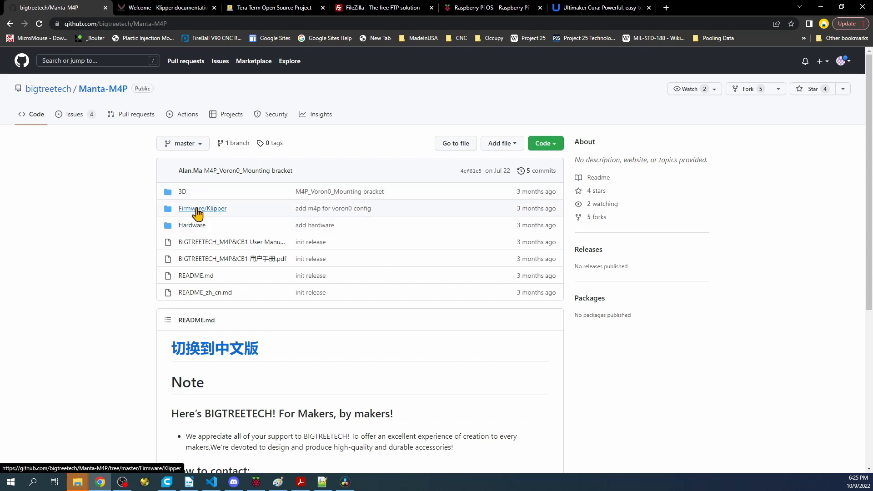
mouse_move(204, 214)
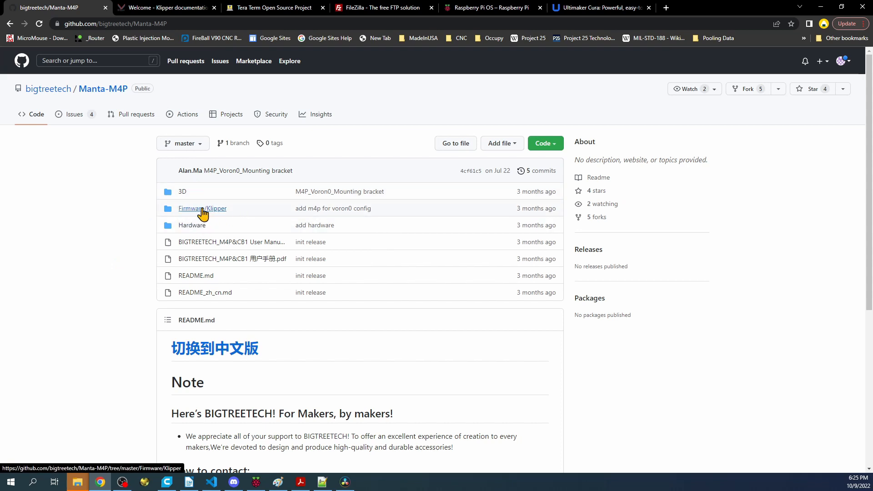
mouse_move(208, 220)
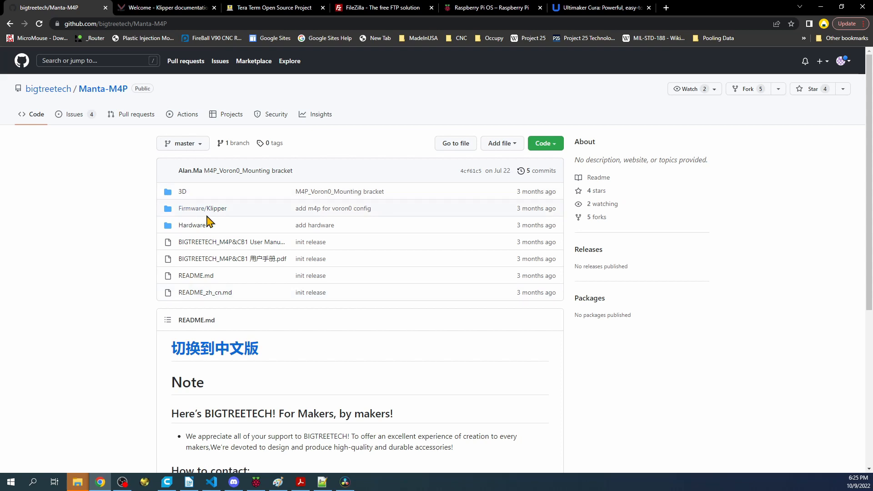
mouse_move(202, 208)
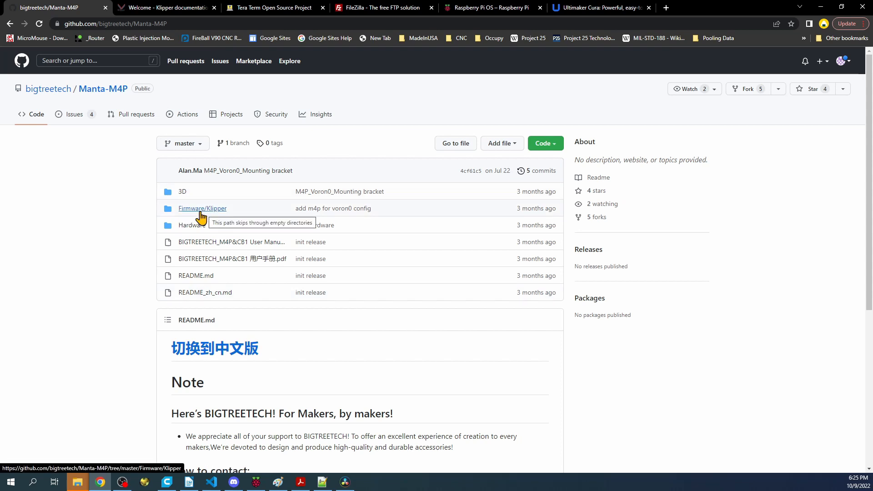
left_click(202, 208)
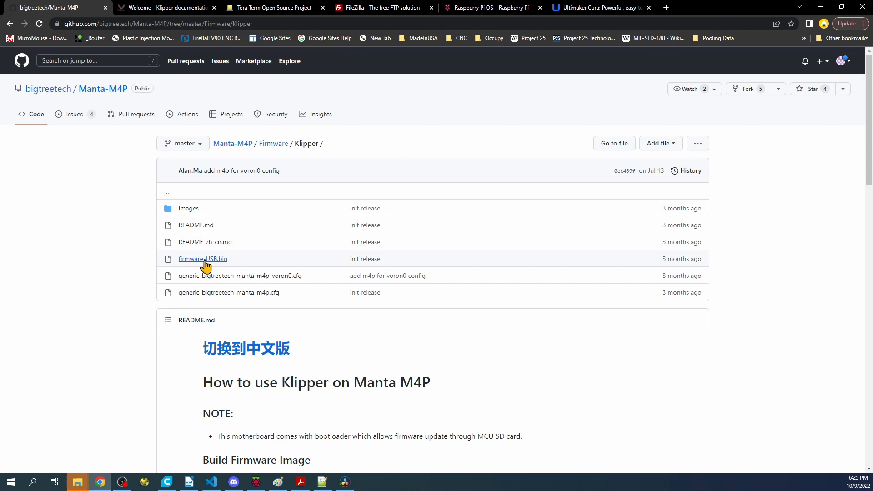
mouse_move(213, 264)
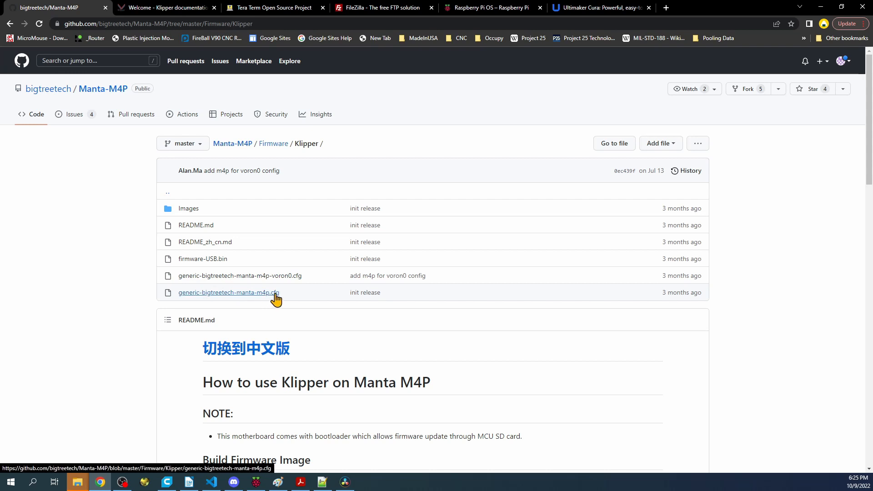
mouse_move(311, 281)
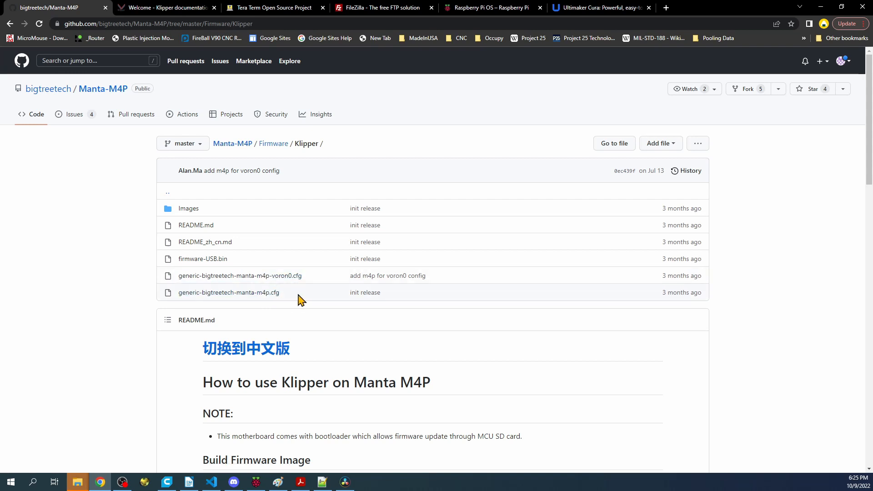
mouse_move(284, 279)
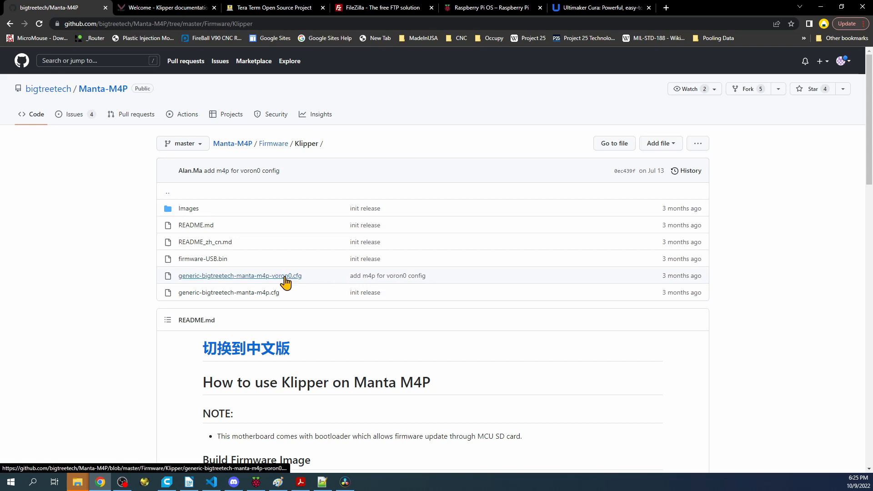
mouse_move(286, 143)
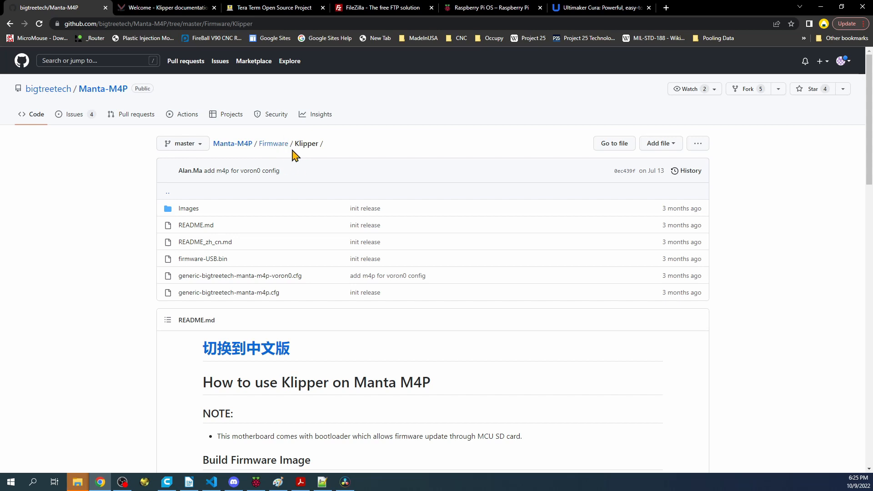
mouse_move(407, 40)
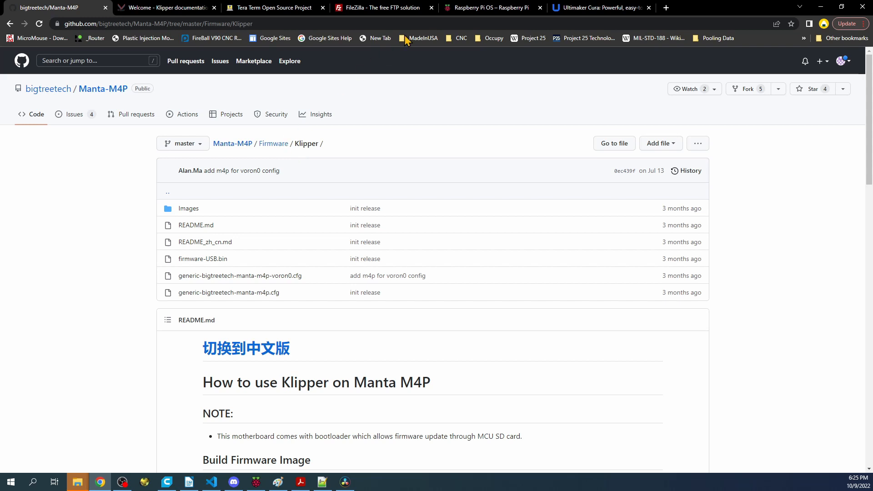
left_click(273, 7)
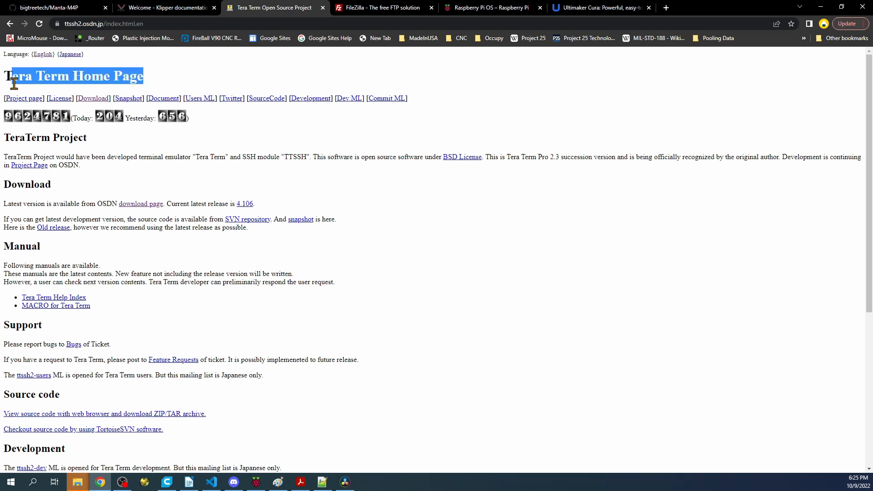
mouse_move(53, 89)
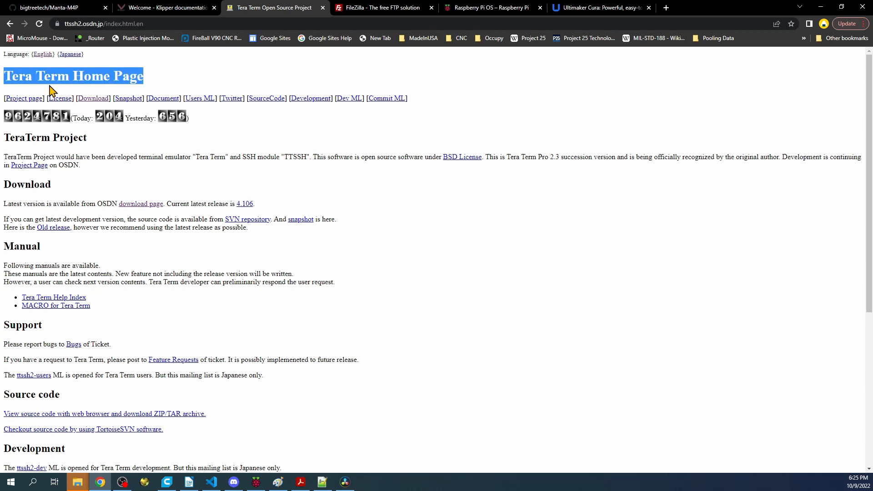
mouse_move(66, 84)
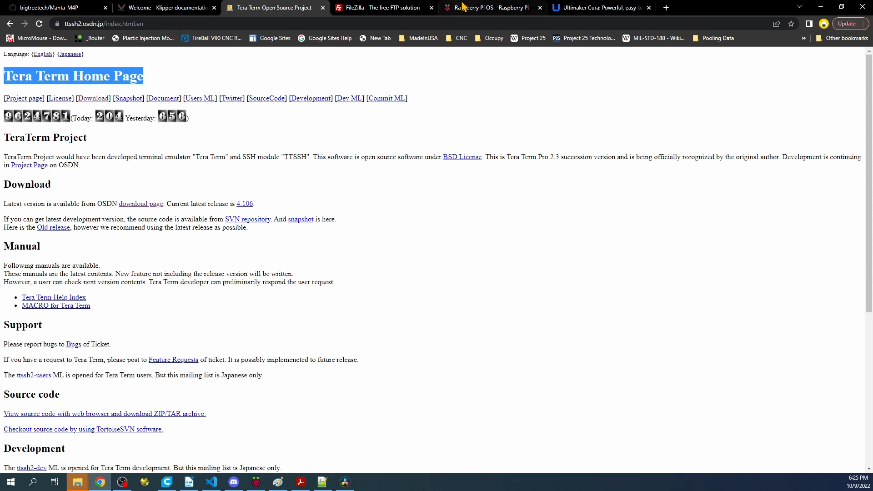
View the FileZilla and Raspberry Pi OS pages, ending on the Ultimaker Cura download page
left_click(382, 7)
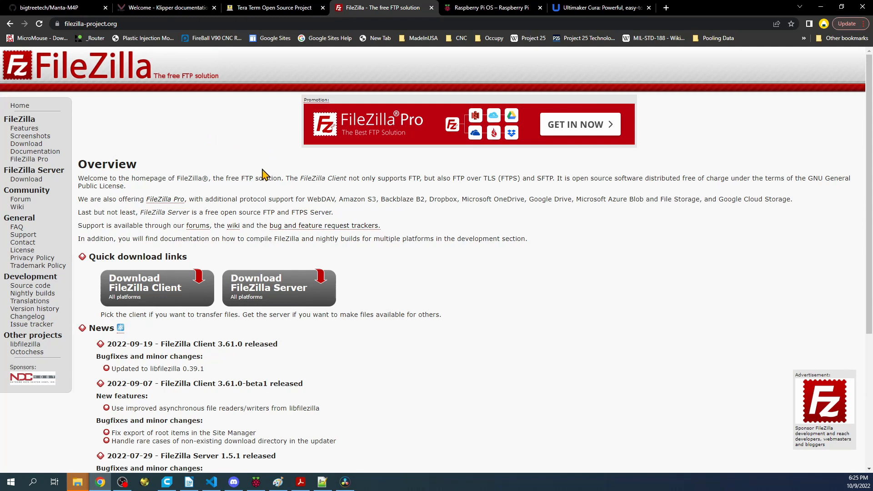
mouse_move(276, 176)
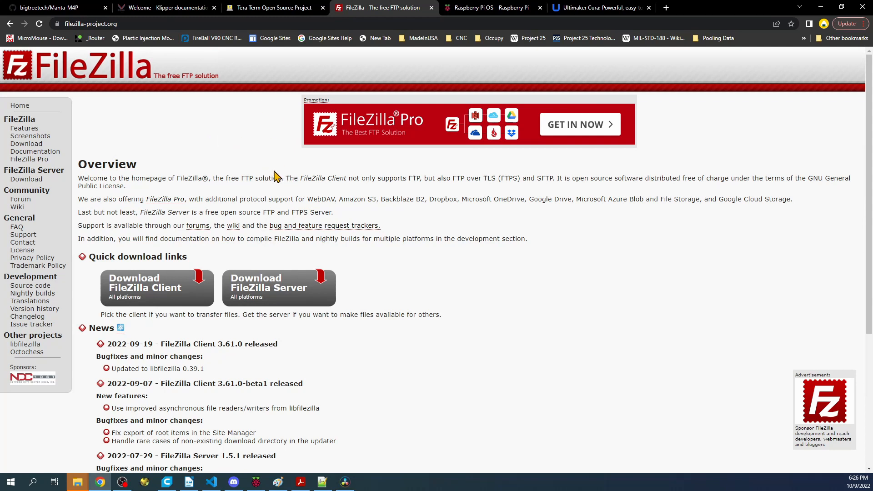
mouse_move(187, 197)
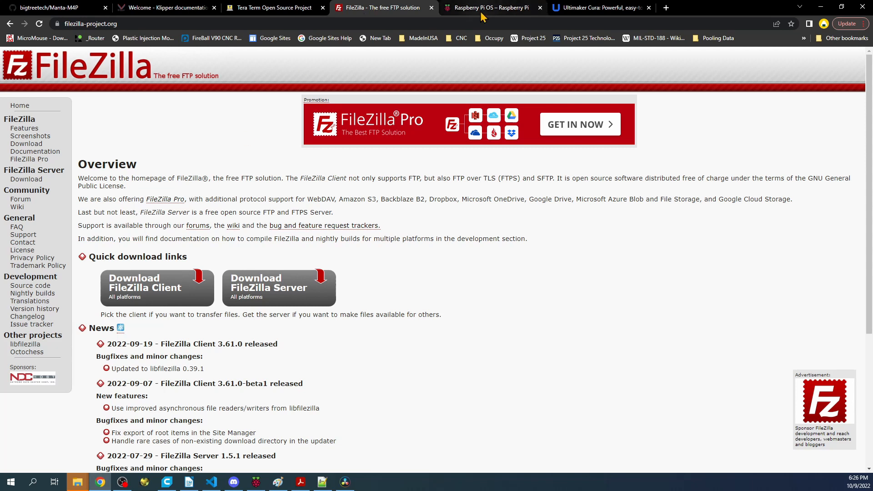
left_click(492, 8)
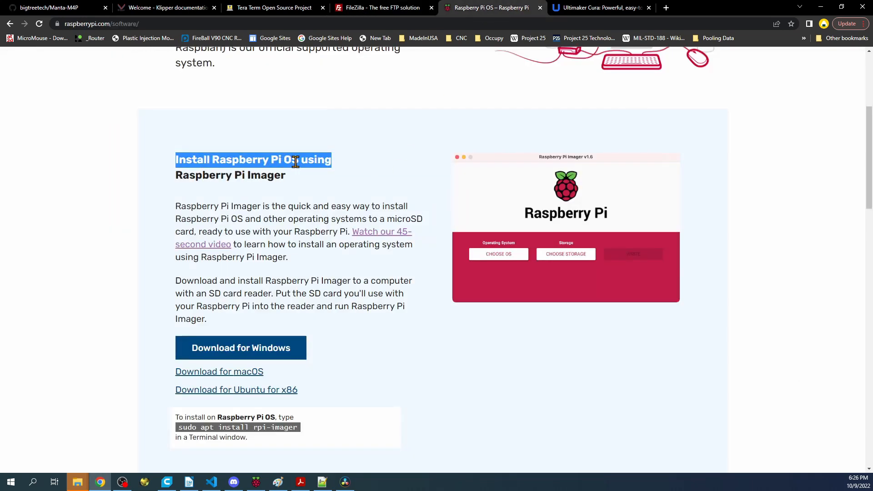
mouse_move(226, 349)
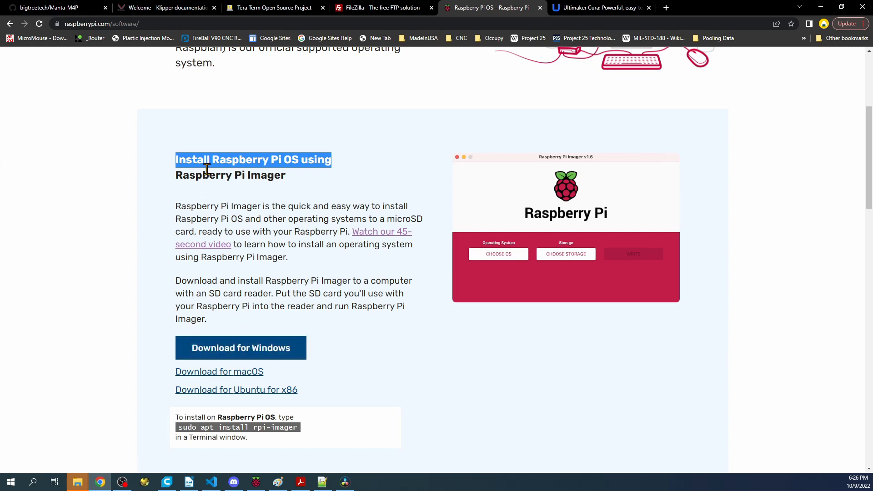
mouse_move(248, 204)
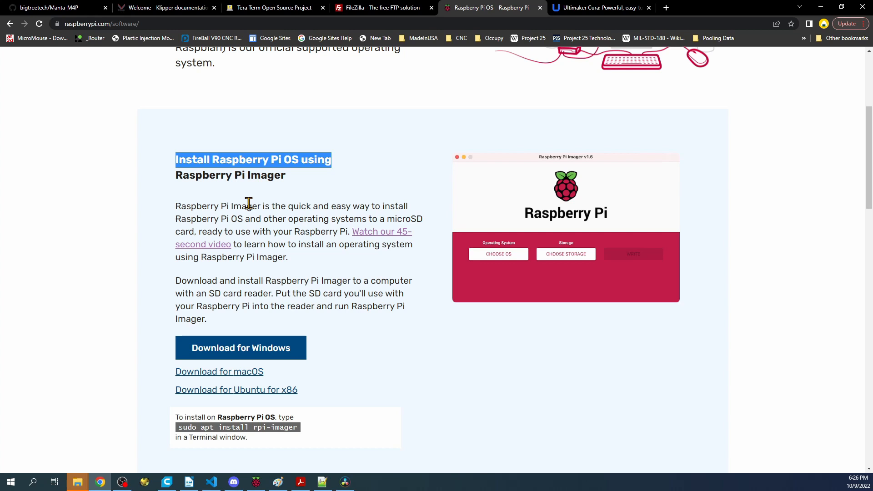
mouse_move(605, 22)
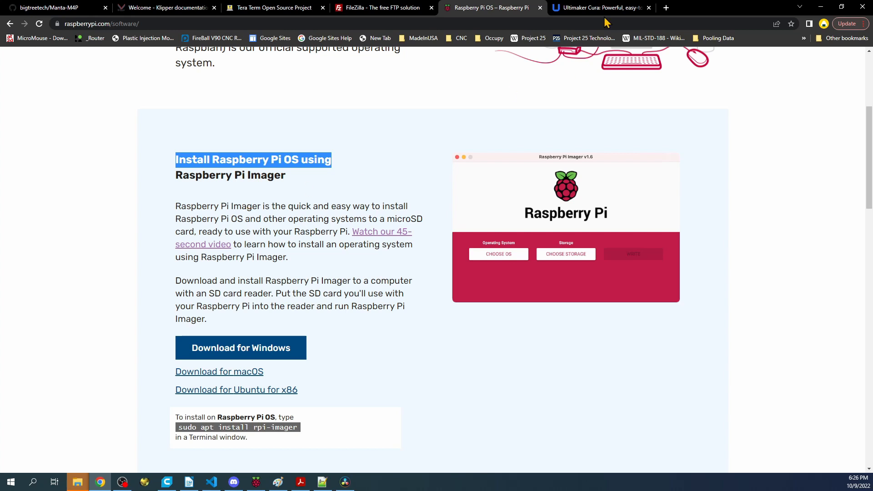
left_click(602, 7)
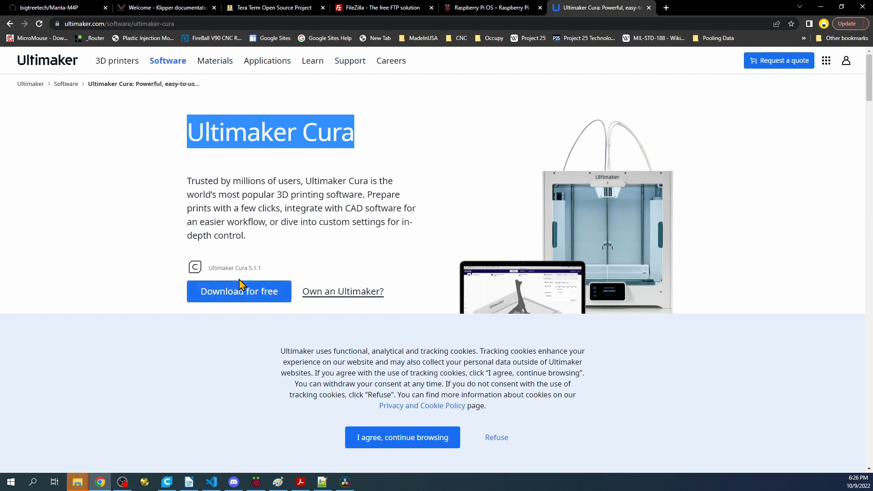
mouse_move(244, 298)
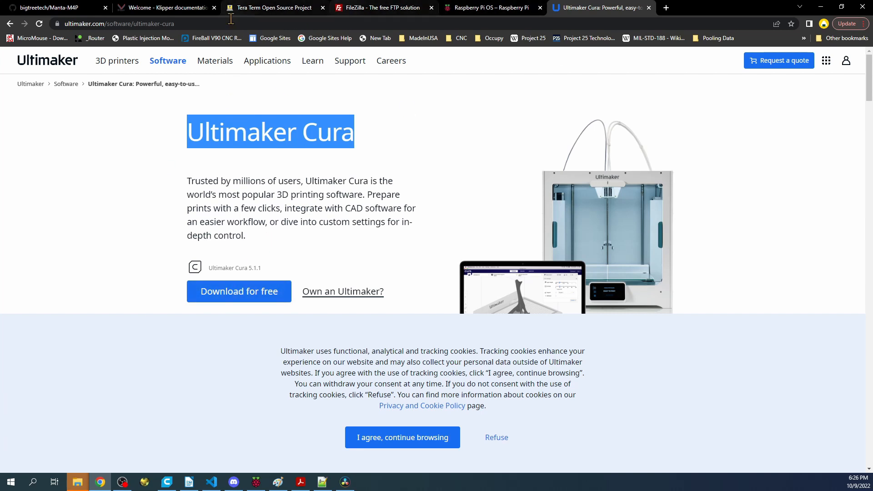
mouse_move(239, 474)
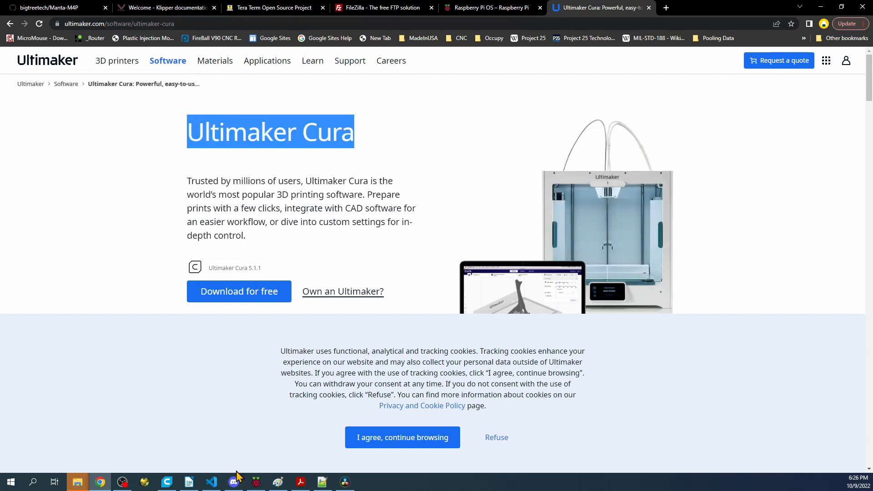
left_click(189, 482)
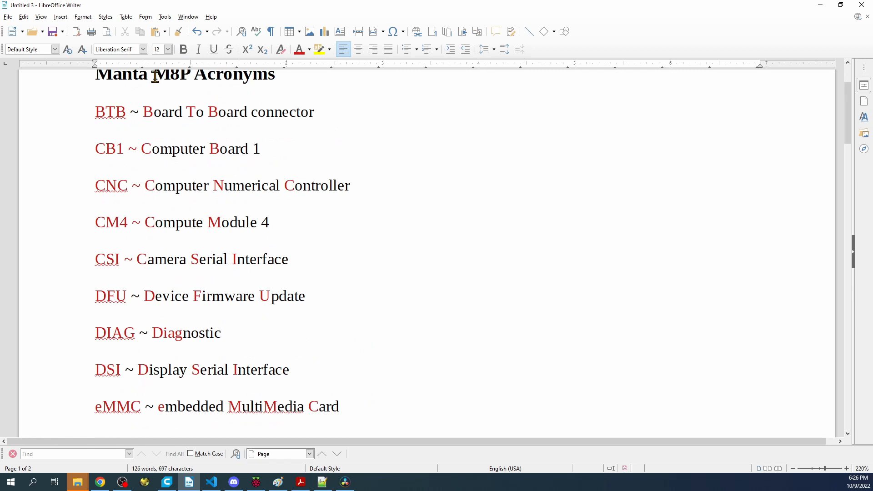
left_click(95, 167)
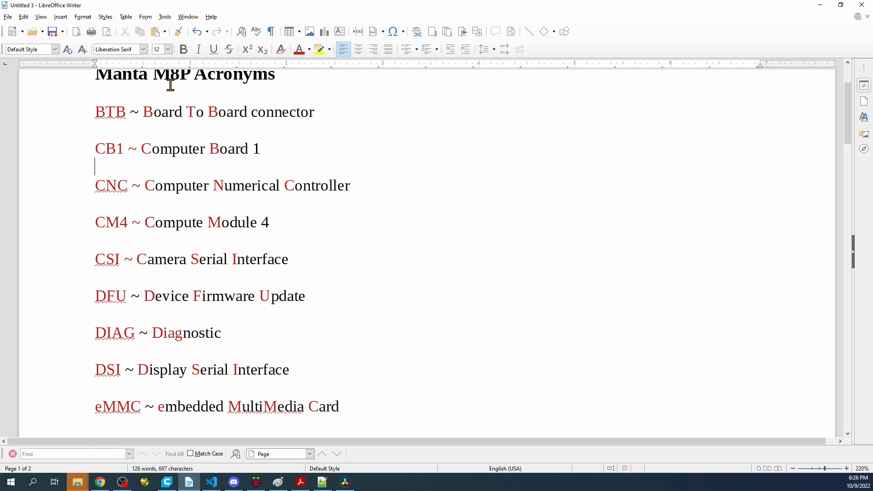
scroll("down", 3)
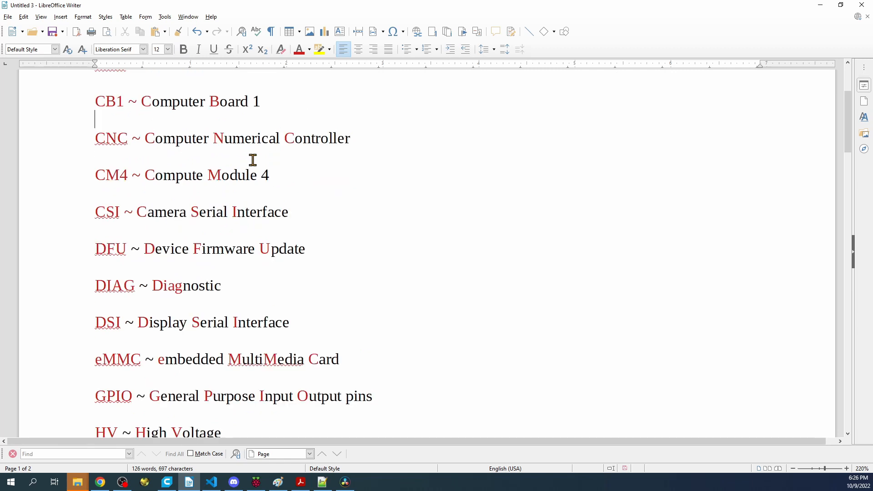
scroll("down", 3)
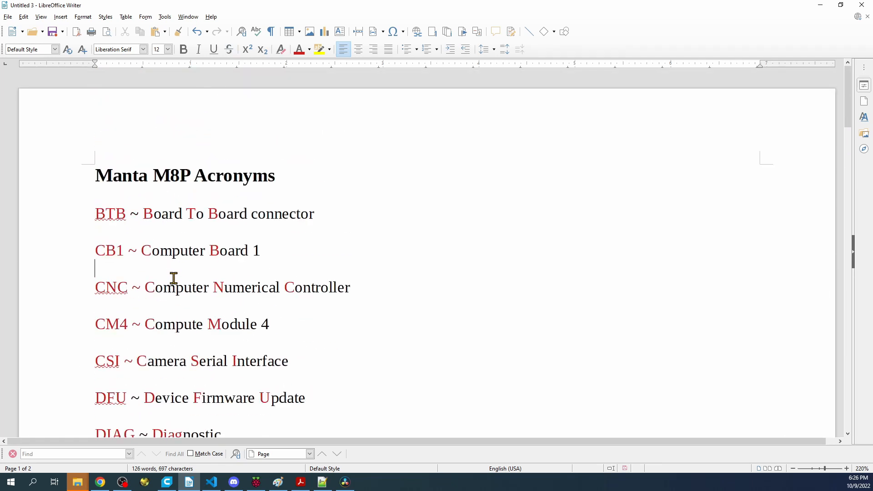
mouse_move(377, 19)
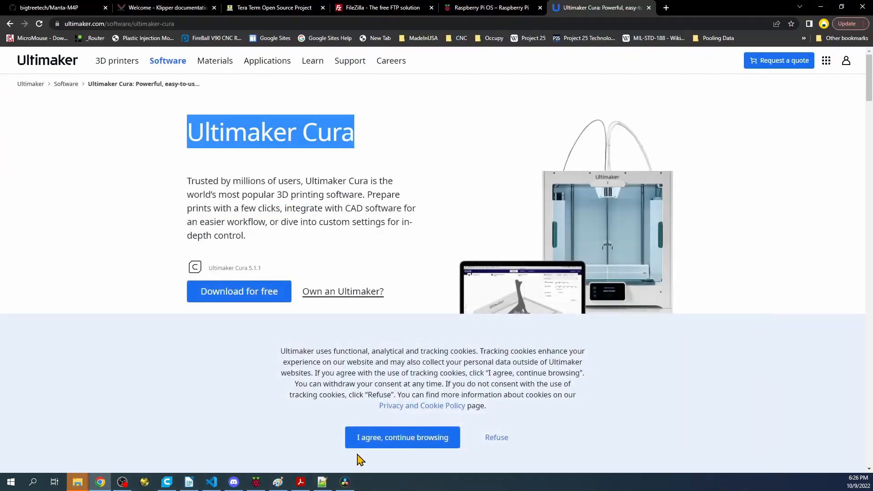
mouse_move(283, 418)
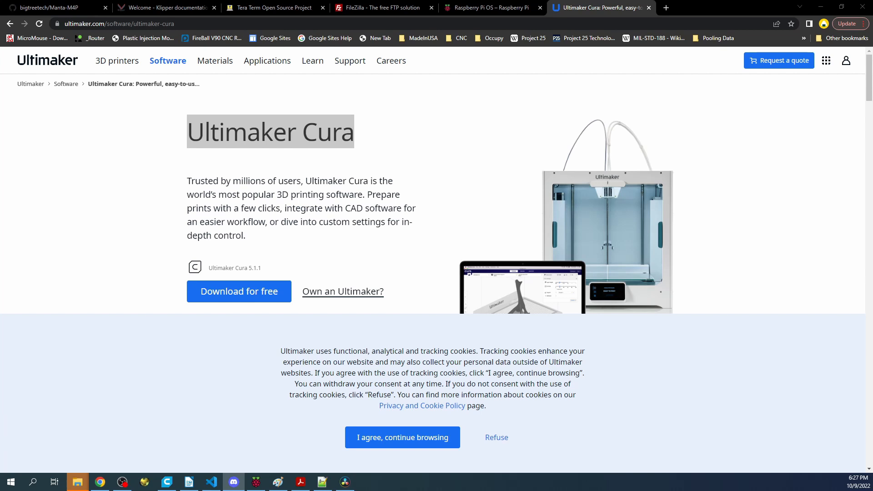
left_click(233, 482)
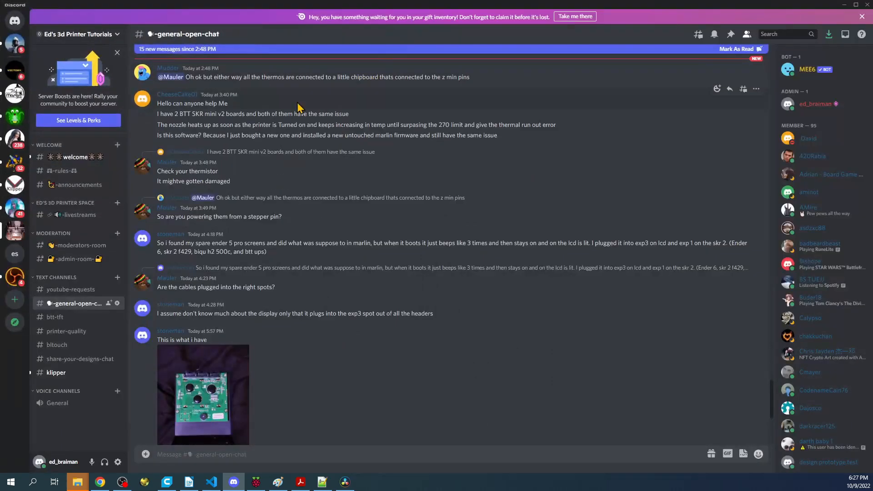
mouse_move(140, 353)
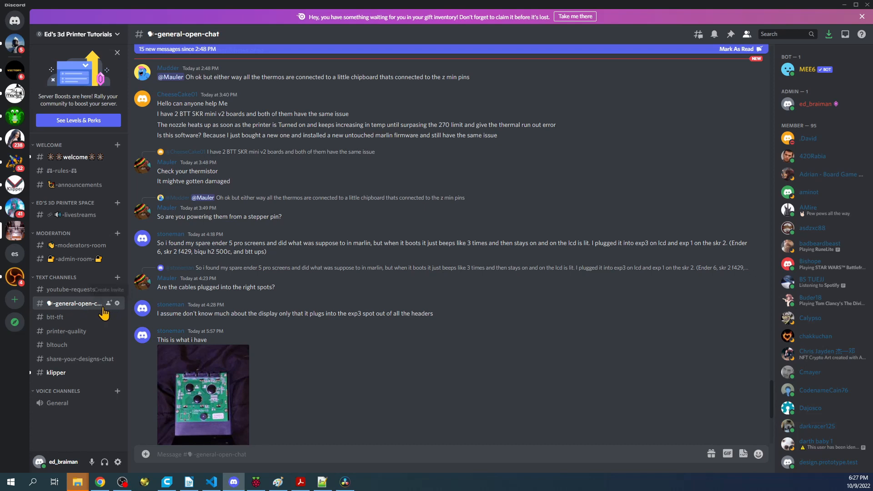
mouse_move(84, 291)
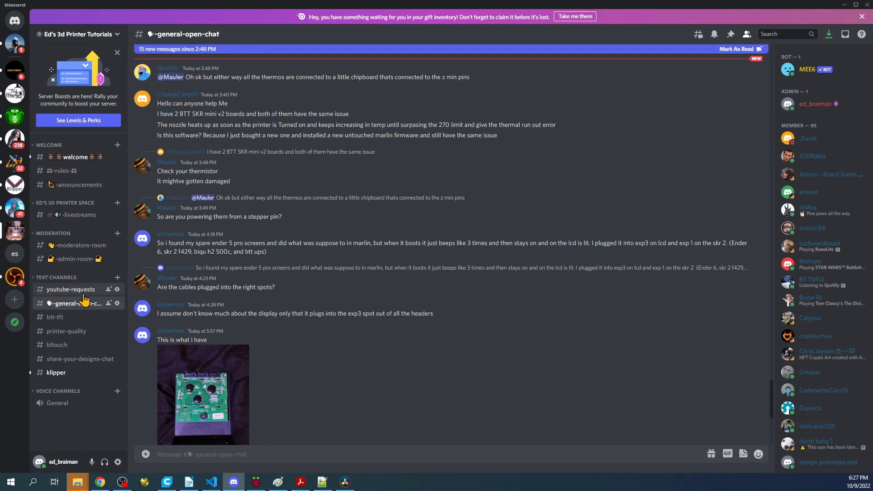
mouse_move(55, 320)
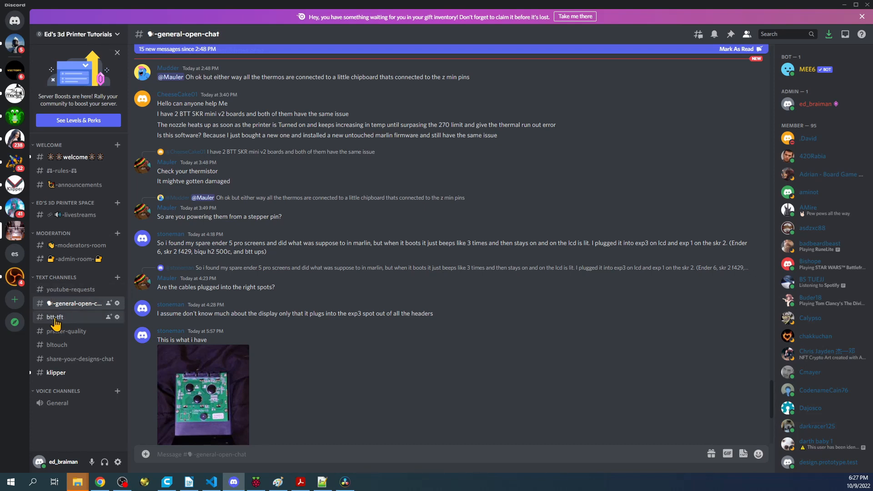
mouse_move(55, 324)
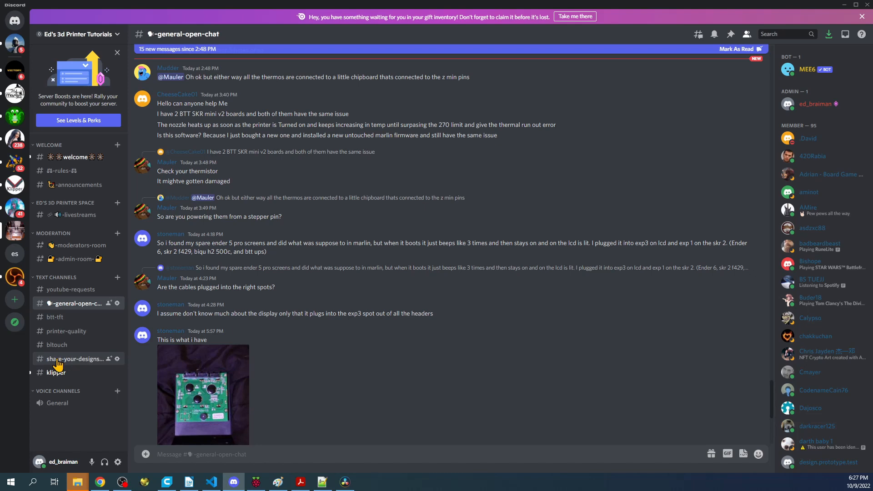
mouse_move(57, 375)
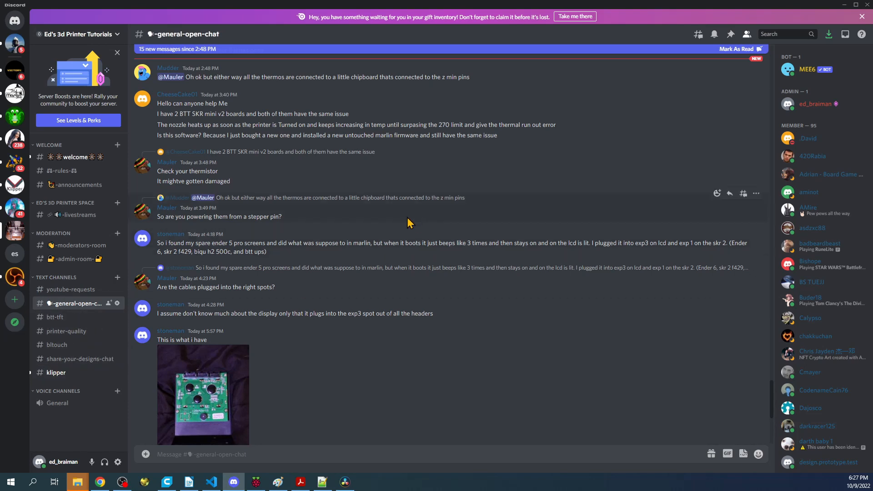
mouse_move(256, 216)
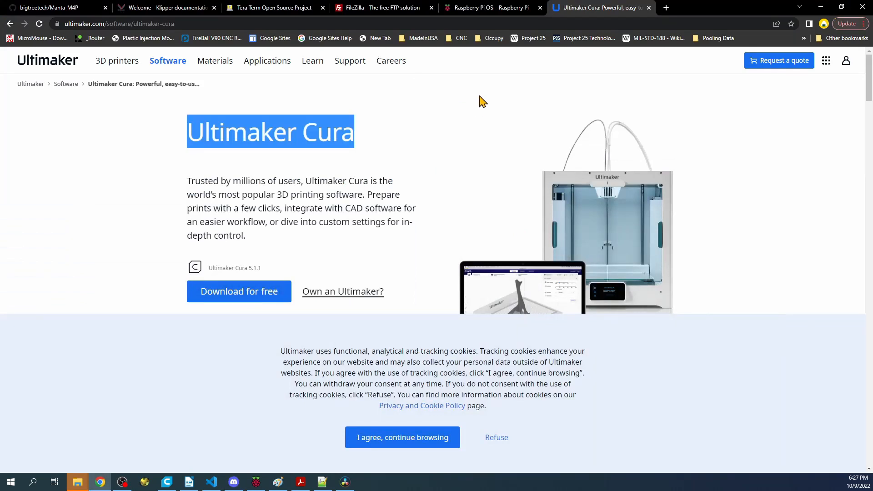
mouse_move(470, 100)
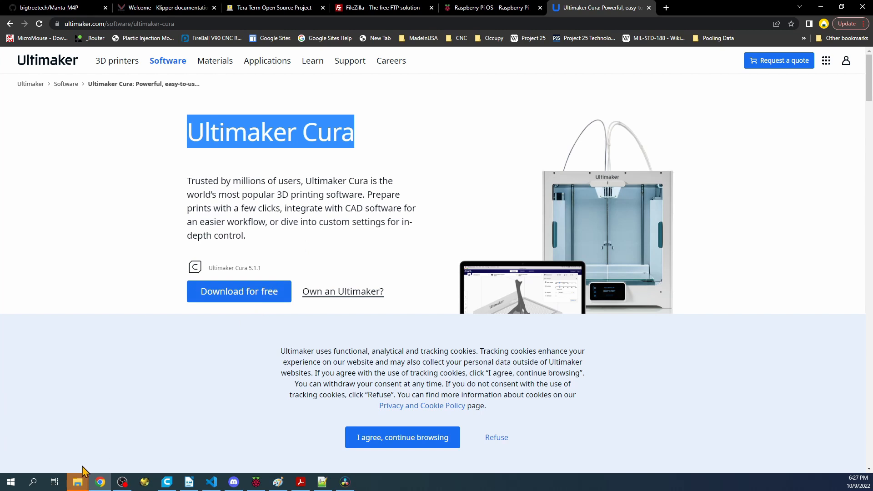
Navigate File Explorer to Downloads > Manta-M4P-master > Firmware > Klipper
left_click(77, 482)
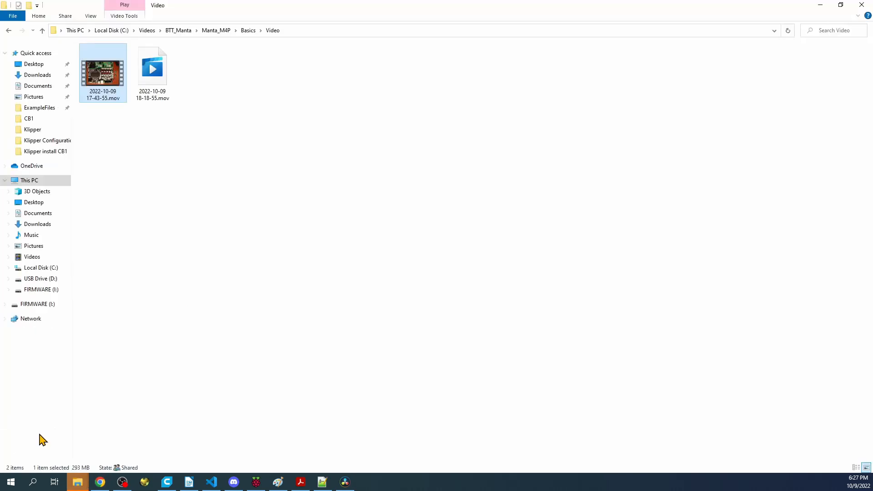
left_click(36, 74)
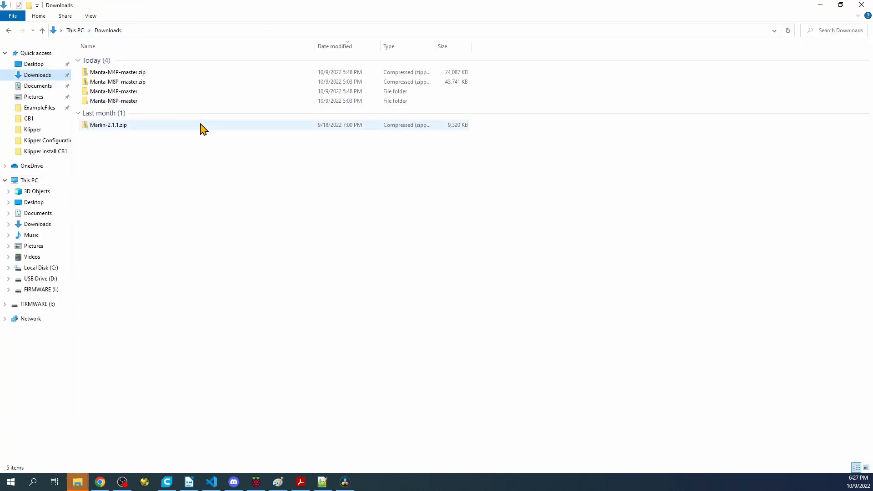
mouse_move(91, 83)
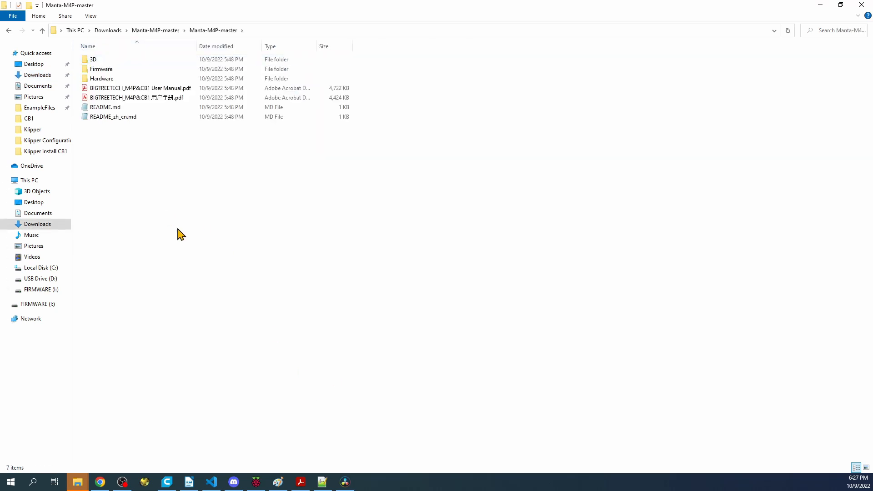
double_click(102, 69)
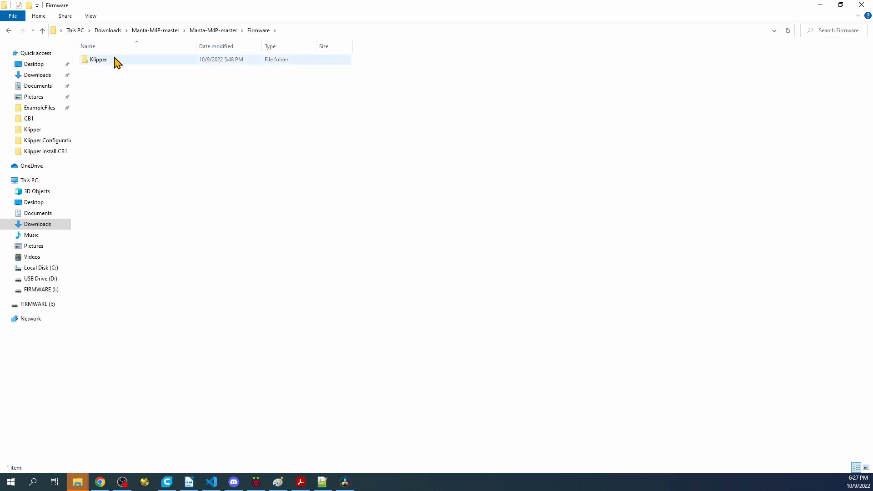
double_click(97, 60)
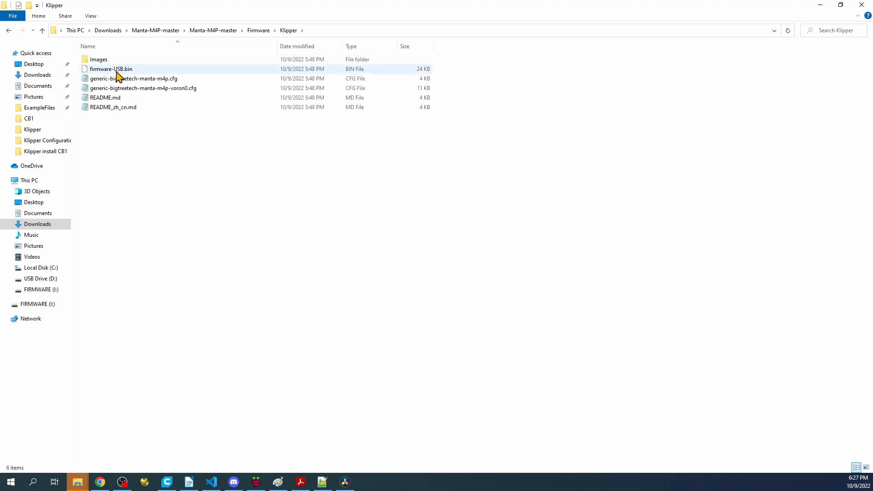
Attempt sending firmware-USB.bin to USB drive D:, declining the format prompt and closing the copy
right_click(116, 69)
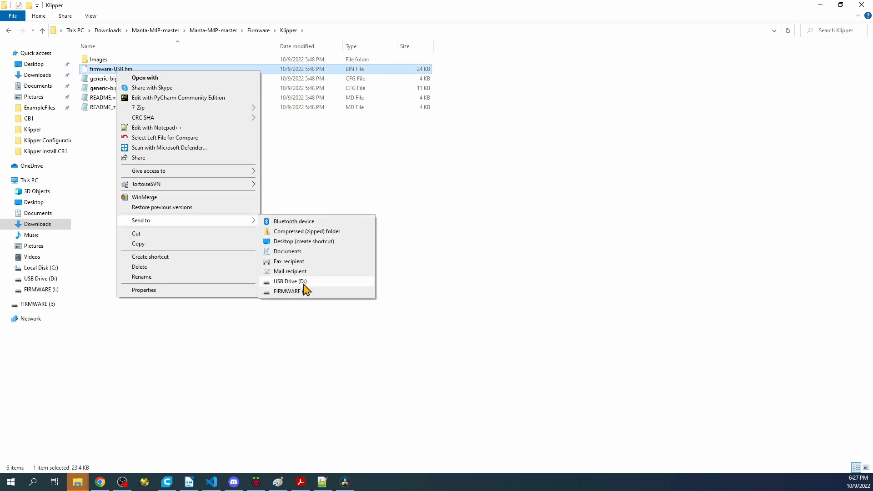
left_click(290, 282)
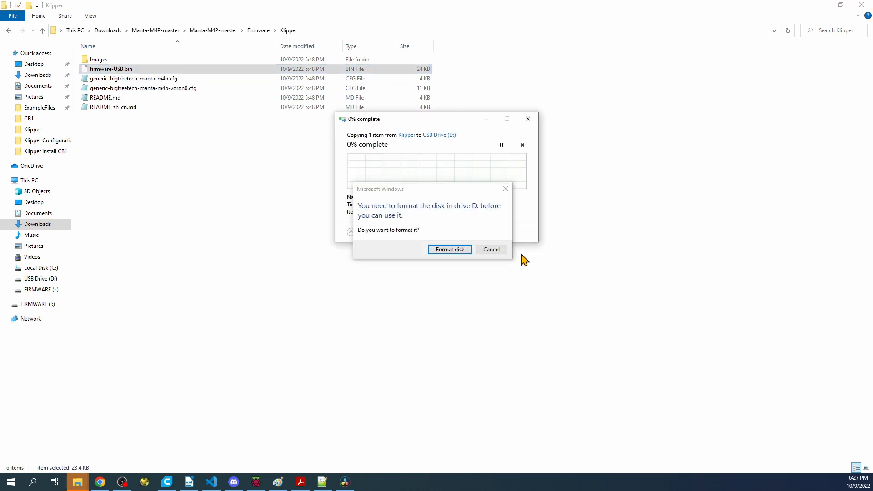
left_click(491, 249)
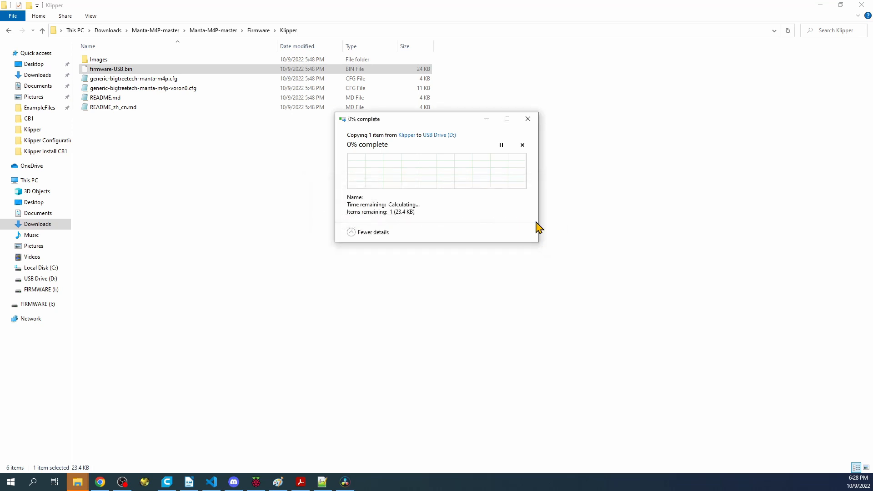
left_click(523, 145)
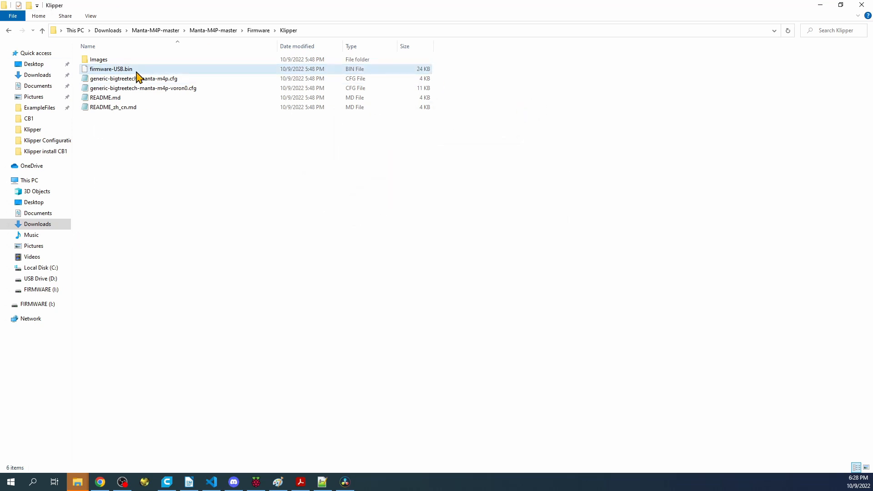
Send firmware-USB.bin to the FIRMWARE (I:) SD card drive instead
right_click(112, 69)
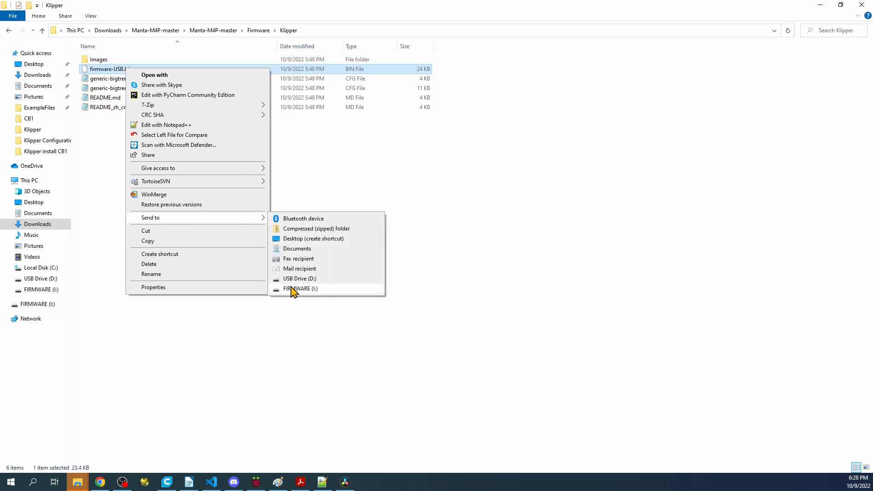
left_click(300, 289)
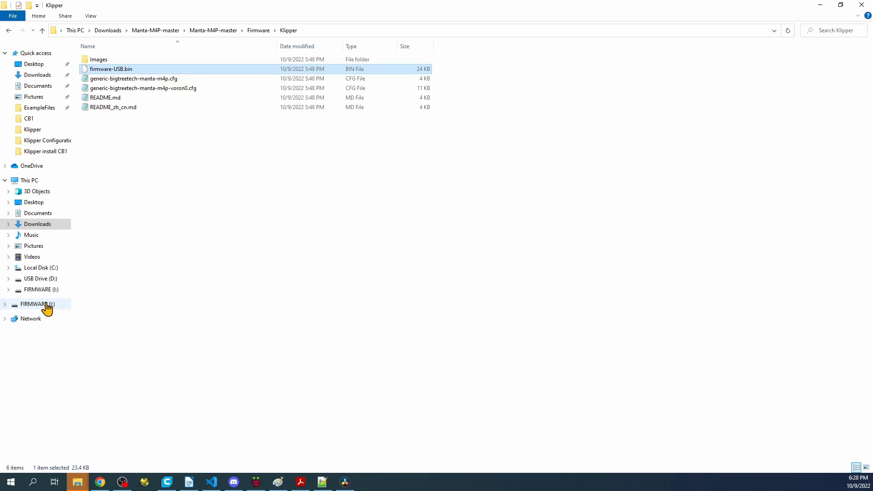
On the FIRMWARE drive, rename the copied firmware-USB.bin to firmware.bin beside FIRMWARE.CUR
left_click(37, 303)
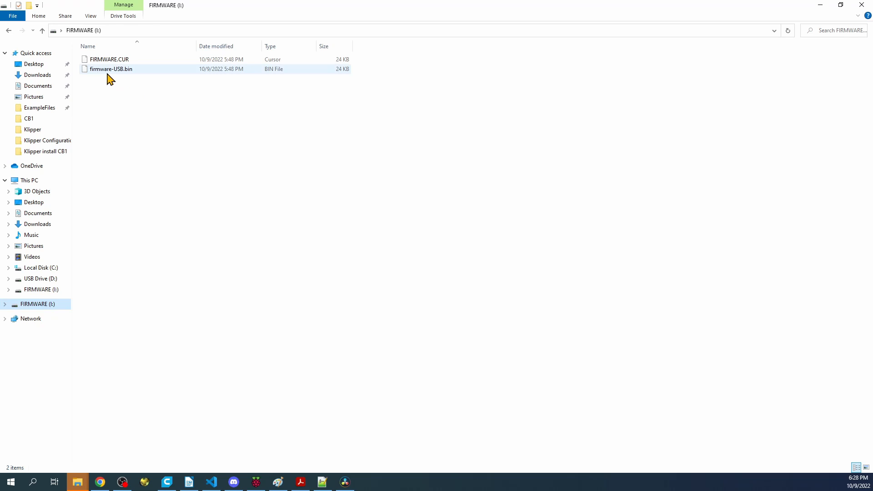
mouse_move(131, 74)
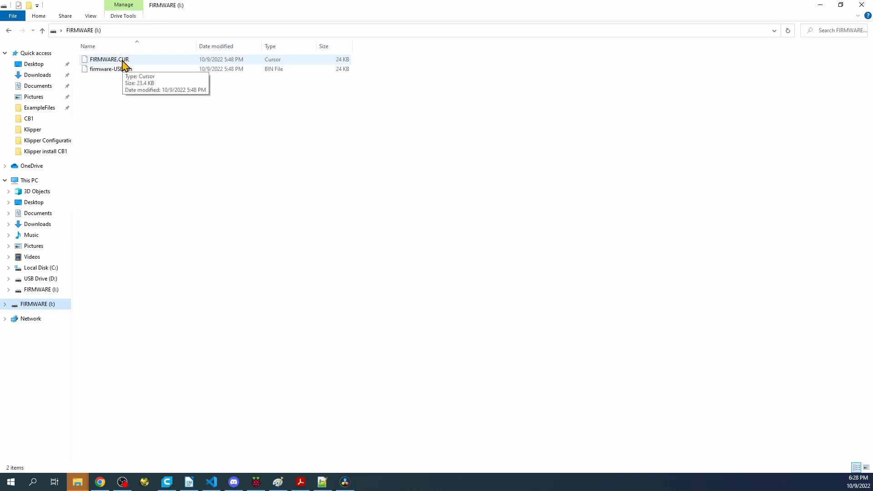
right_click(100, 69)
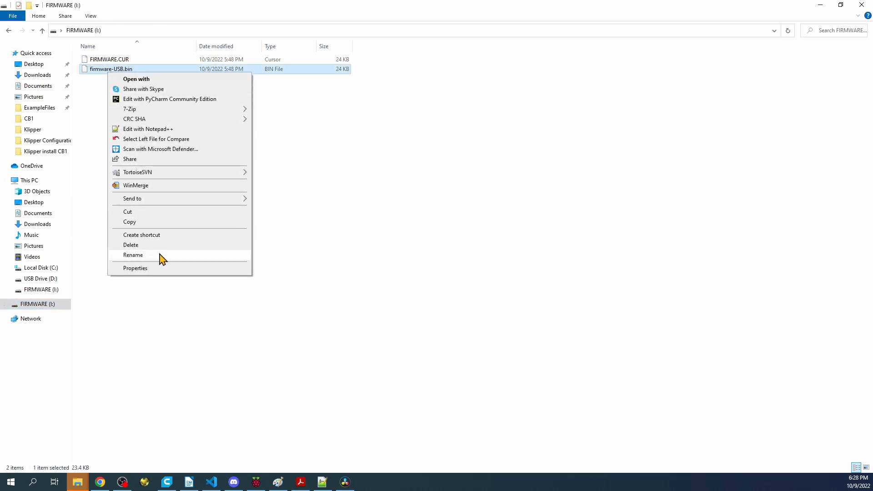
left_click(133, 255)
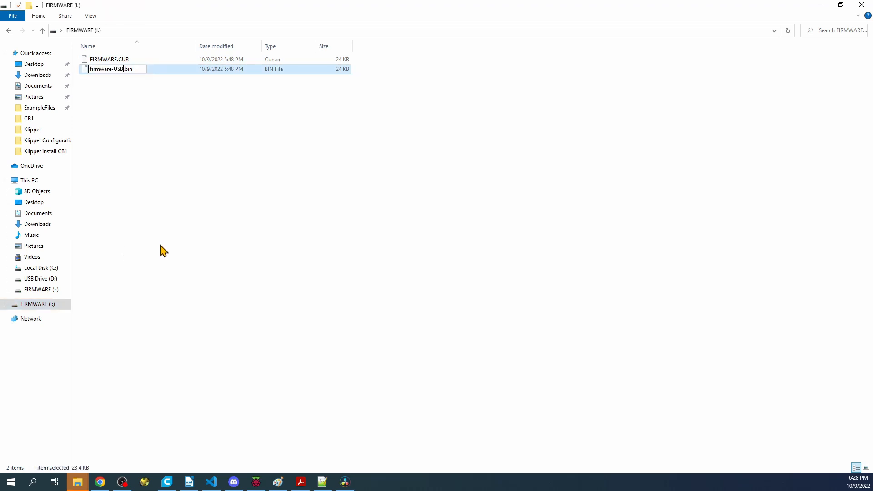
type("firmware.bin")
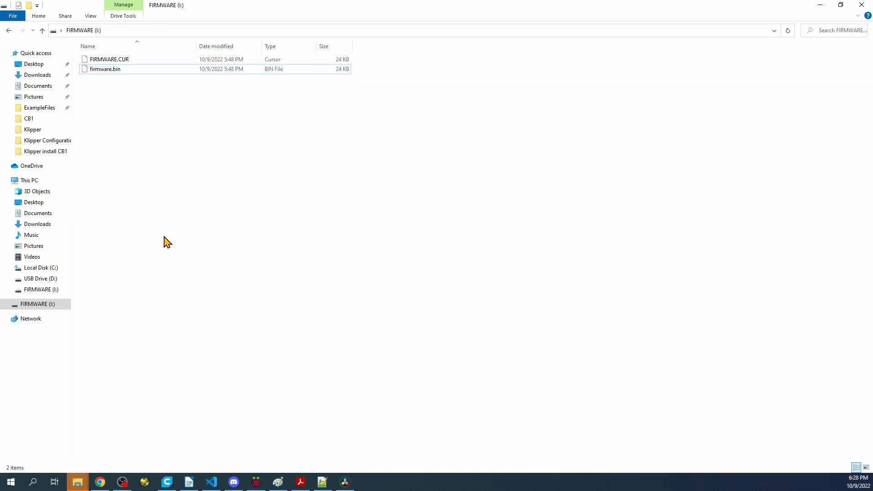
mouse_move(203, 257)
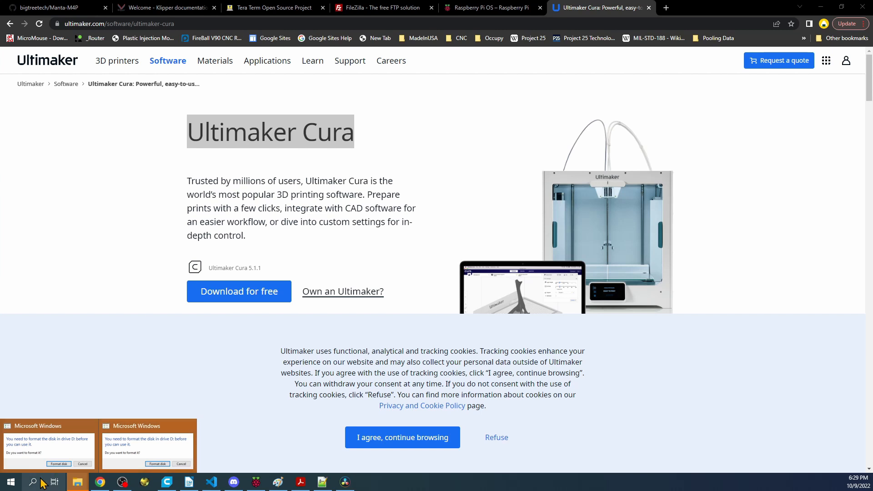
Search 'calculator', then reopen the FIRMWARE drive showing only FIRMWARE.CUR remaining
left_click(32, 482)
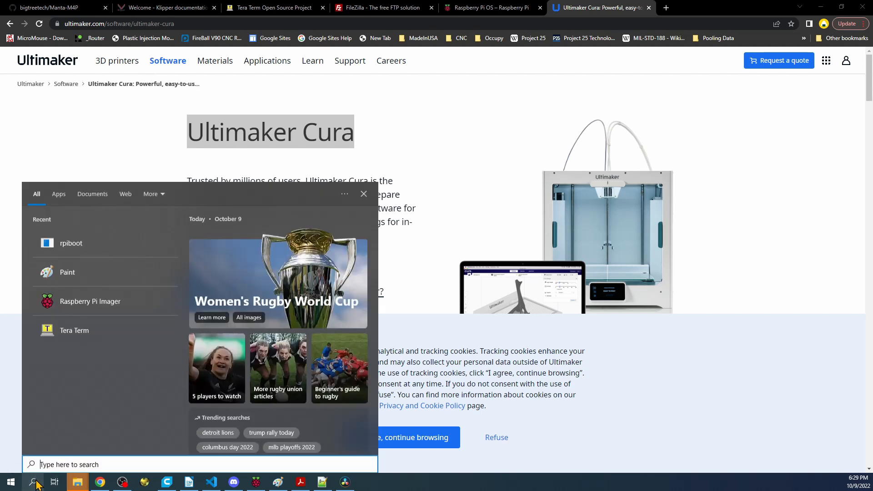
type("calculator")
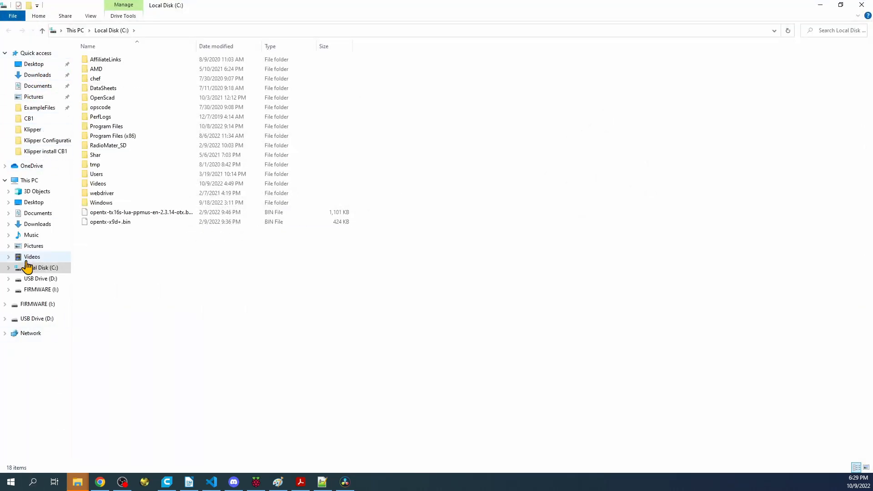
left_click(37, 304)
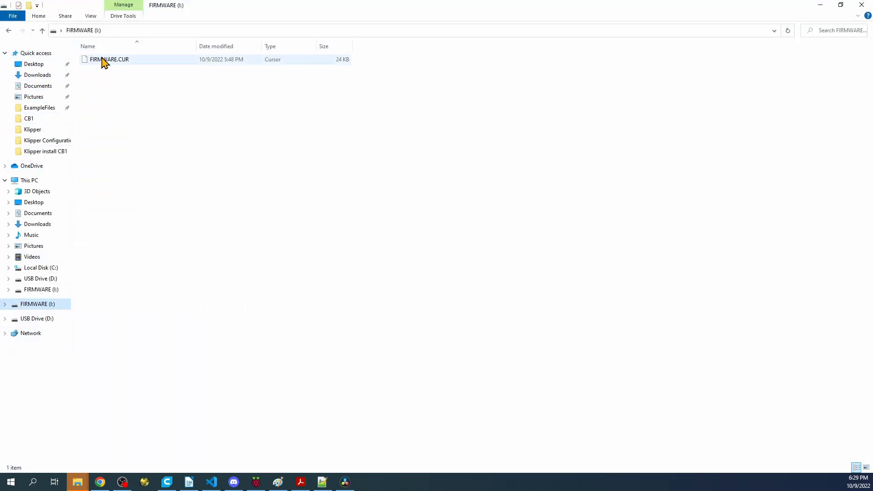